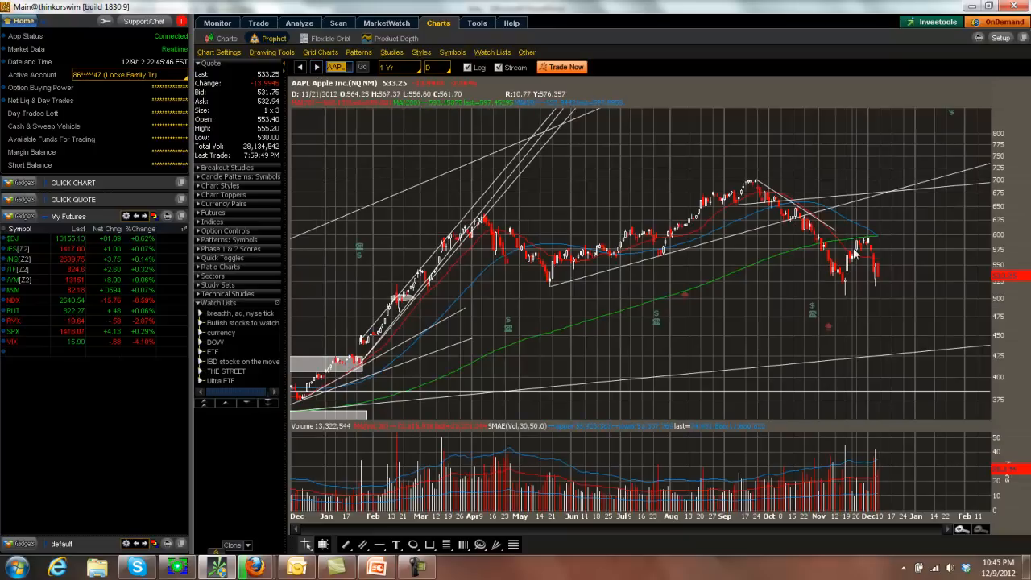
{"action": "mouse_move", "coordinate": [878, 289]}
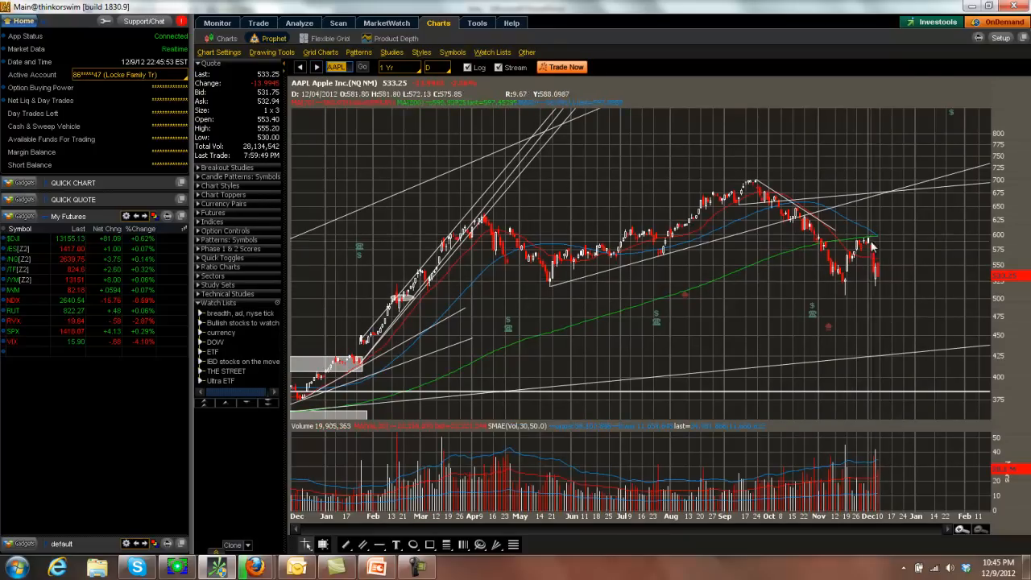
{"action": "mouse_move", "coordinate": [750, 294]}
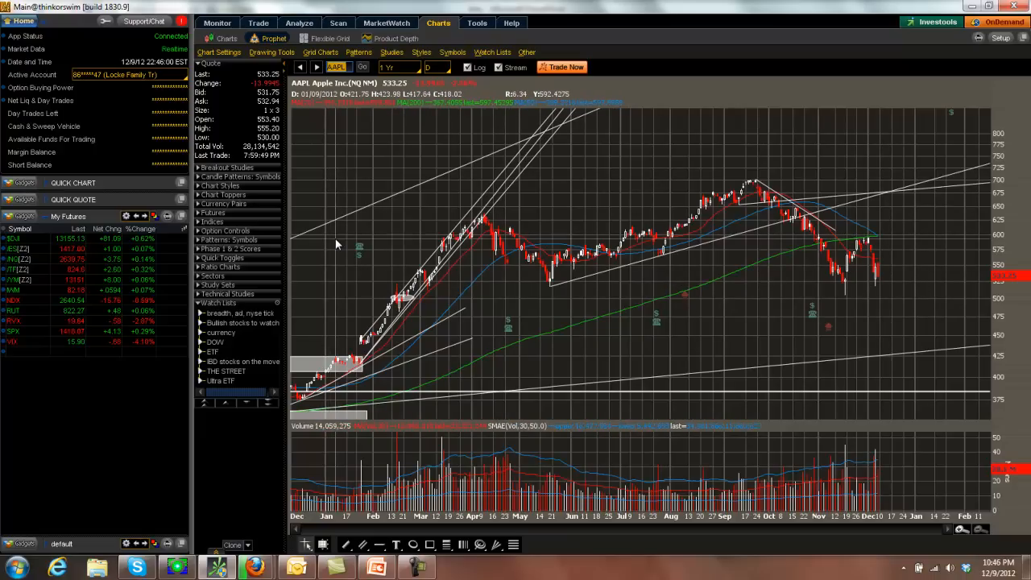
Load the $DJI Dow Jones Industrial Average daily chart from the My Futures watchlist.
{"action": "left_click", "coordinate": [300, 67]}
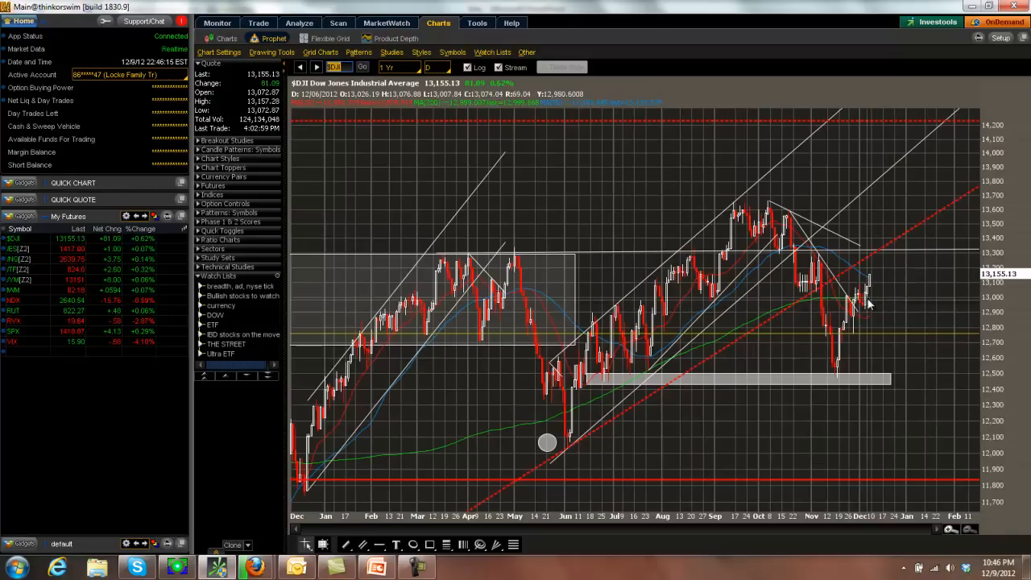
{"action": "mouse_move", "coordinate": [874, 278]}
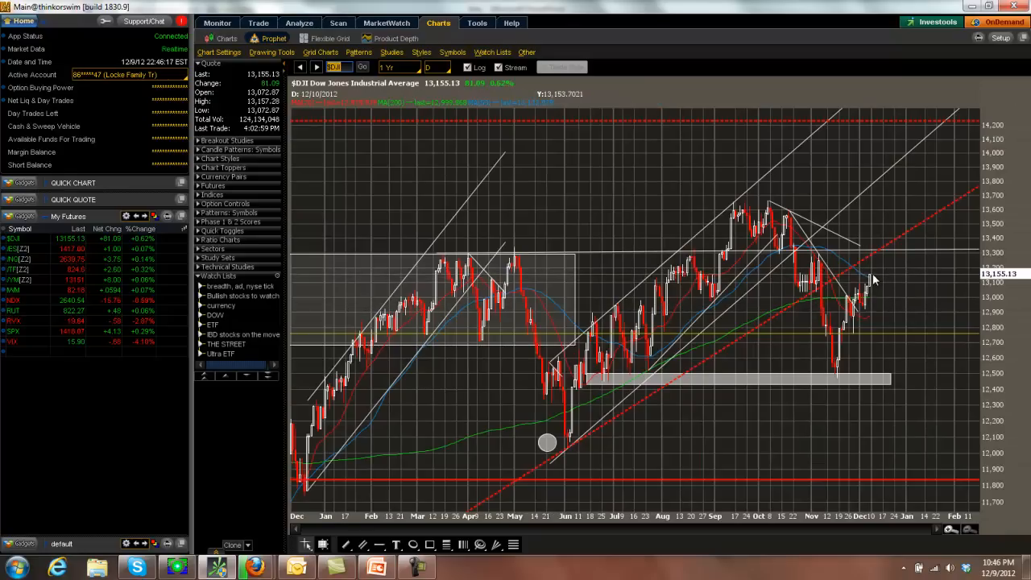
{"action": "mouse_move", "coordinate": [395, 191]}
{"action": "type", "text": "NDX"}
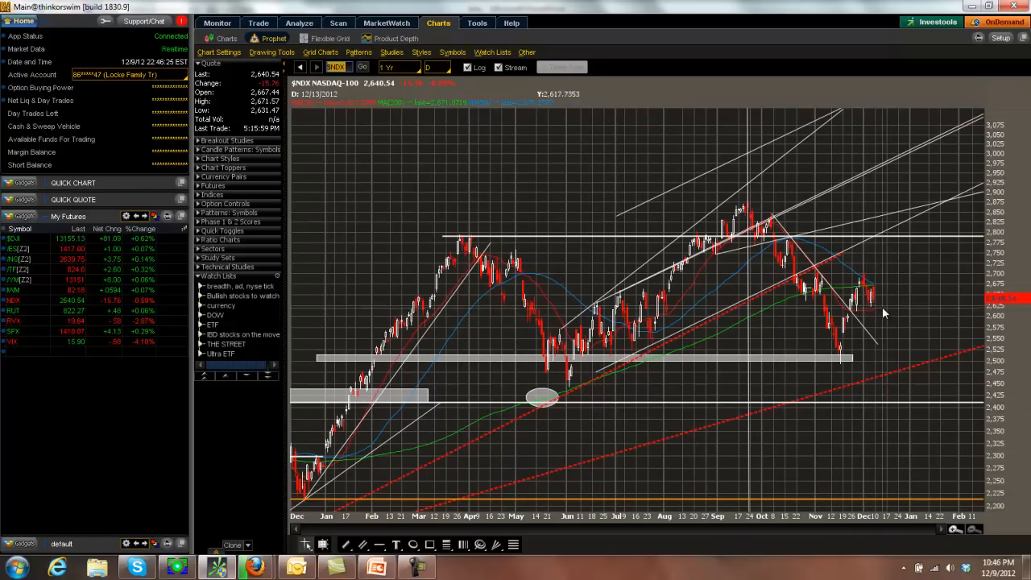
Switch the chart from the Nasdaq-100 ($NDX) back to AAPL.
{"action": "left_click", "coordinate": [300, 67]}
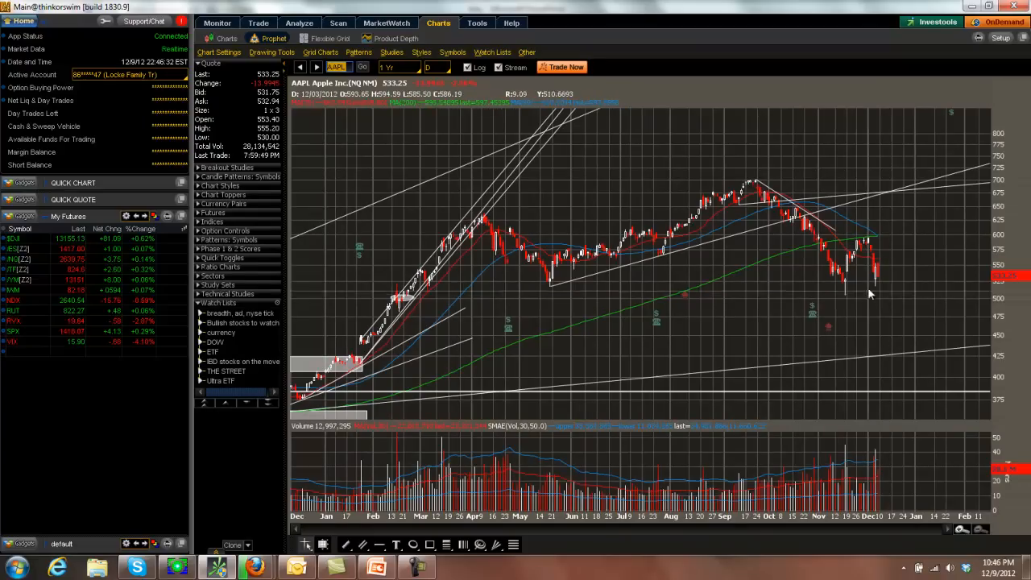
{"action": "mouse_move", "coordinate": [886, 328]}
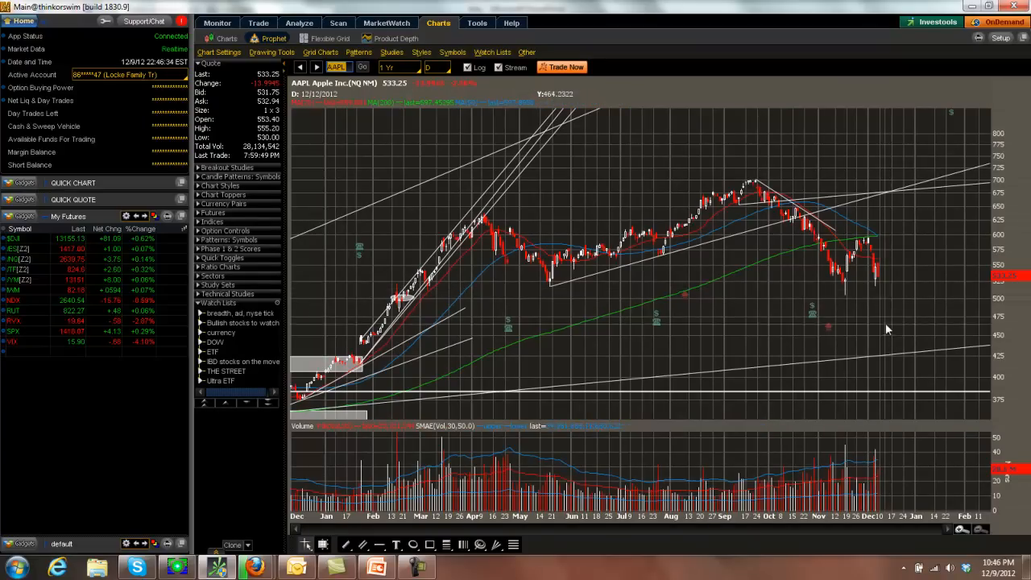
{"action": "mouse_move", "coordinate": [878, 304]}
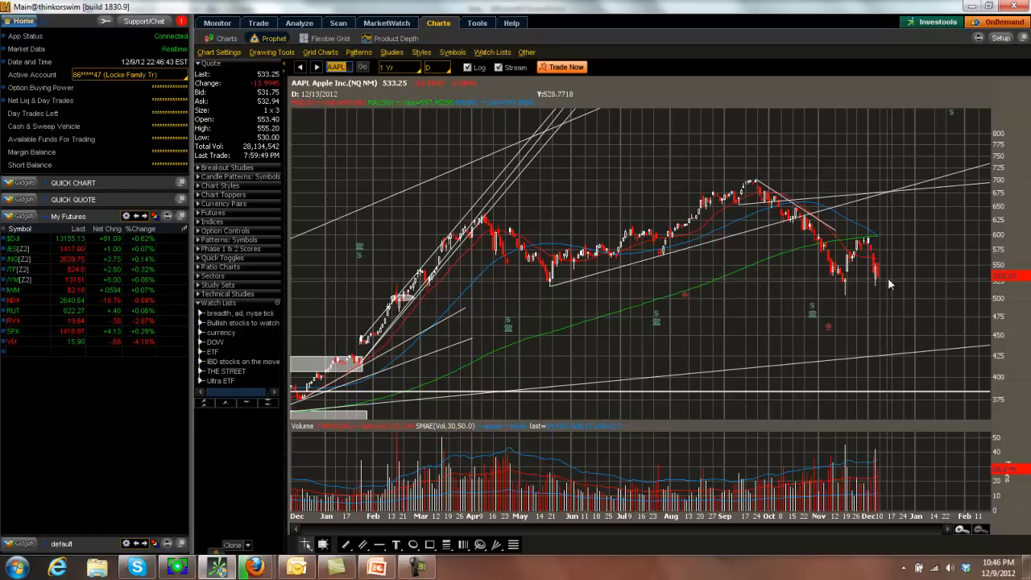
{"action": "mouse_move", "coordinate": [372, 220]}
{"action": "type", "text": "$RUT"}
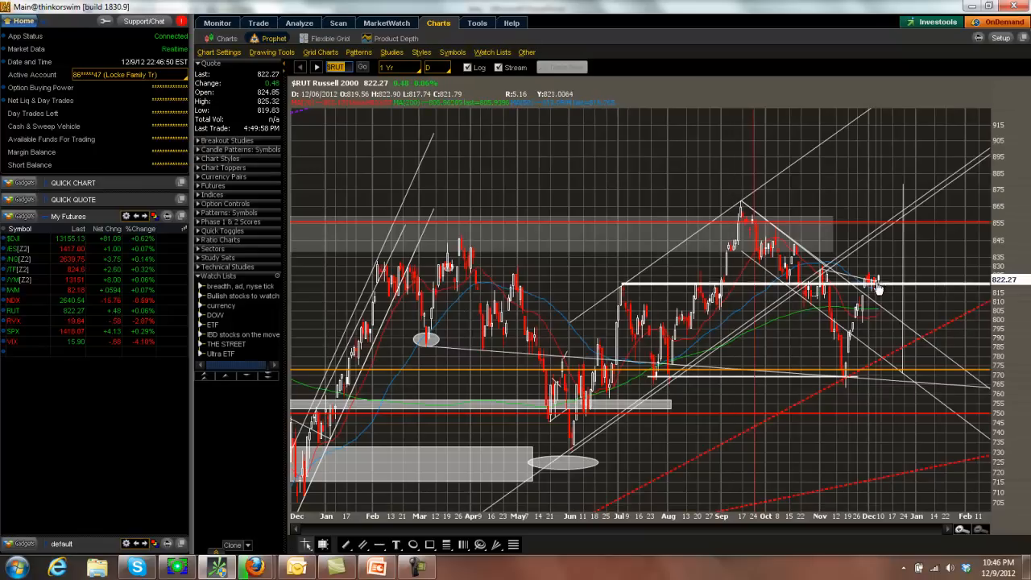
{"action": "mouse_move", "coordinate": [901, 255]}
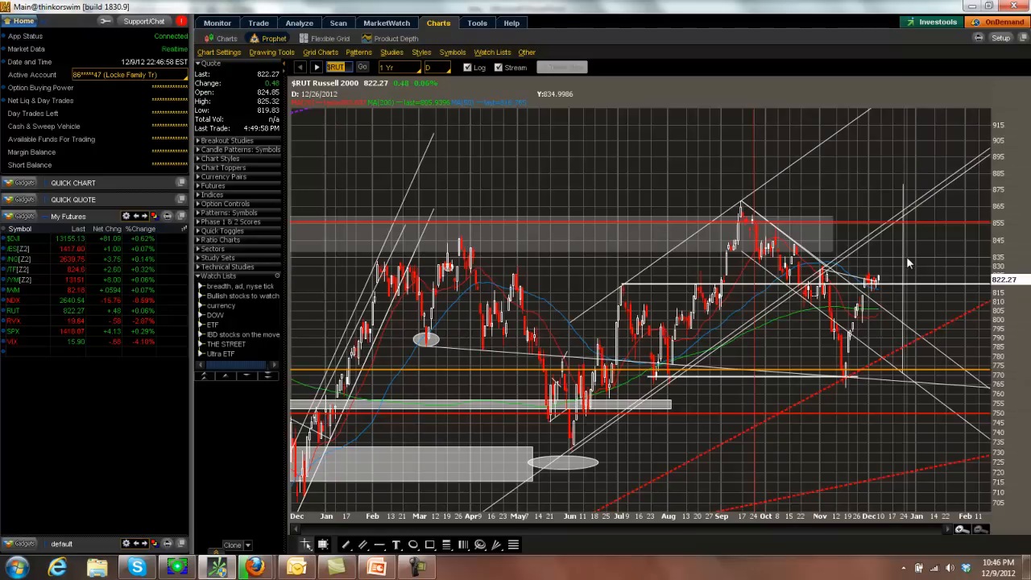
{"action": "mouse_move", "coordinate": [869, 265]}
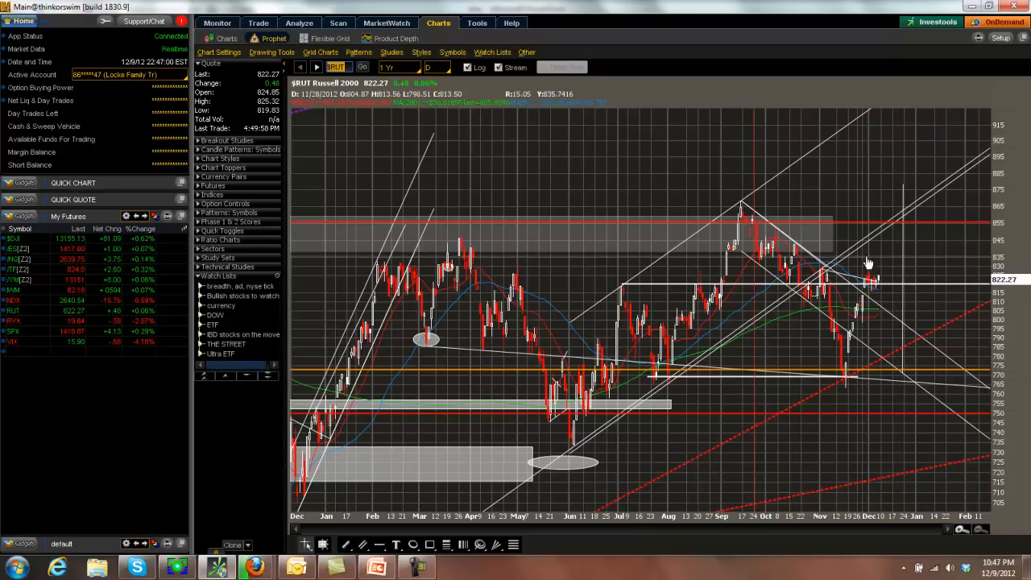
{"action": "mouse_move", "coordinate": [680, 300]}
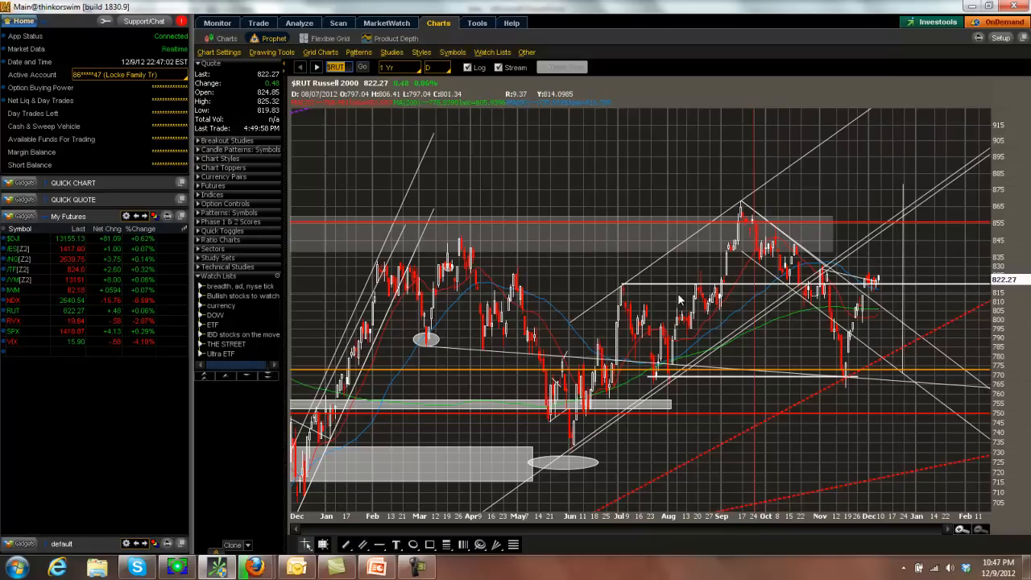
Show the Analyze Risk Profile for the RUT butterfly positions.
{"action": "left_click", "coordinate": [299, 21]}
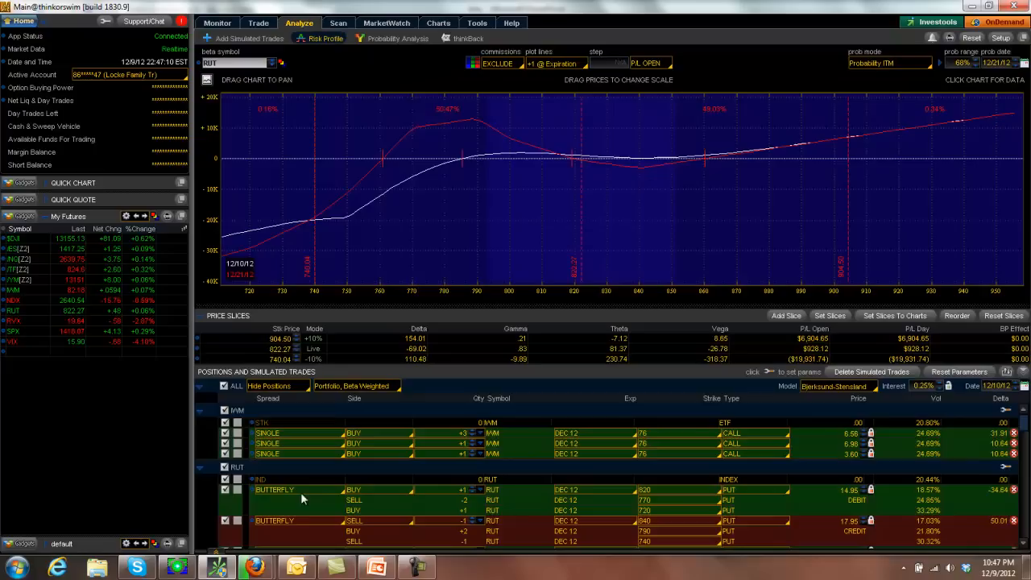
{"action": "mouse_move", "coordinate": [493, 360]}
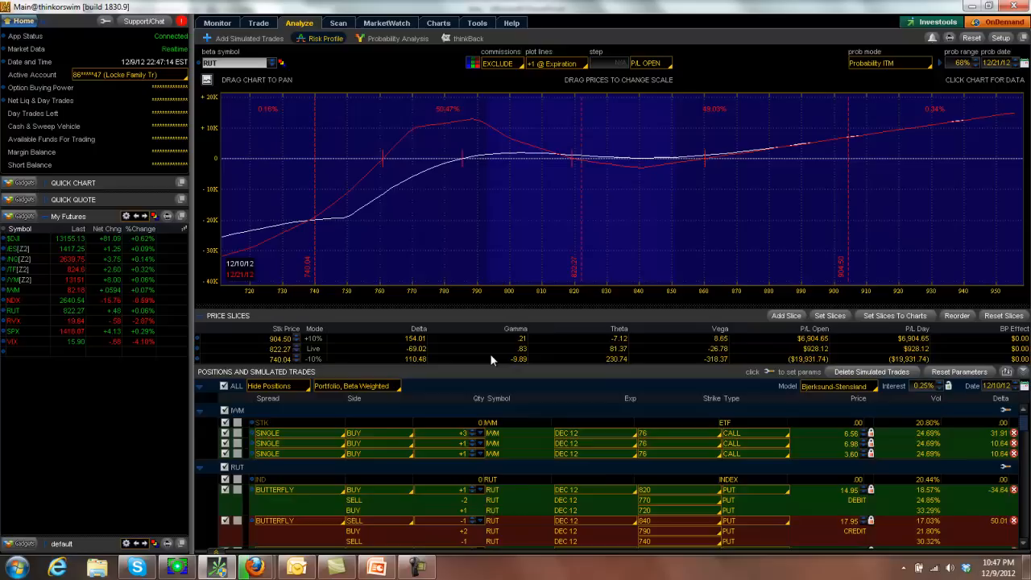
{"action": "mouse_move", "coordinate": [519, 245]}
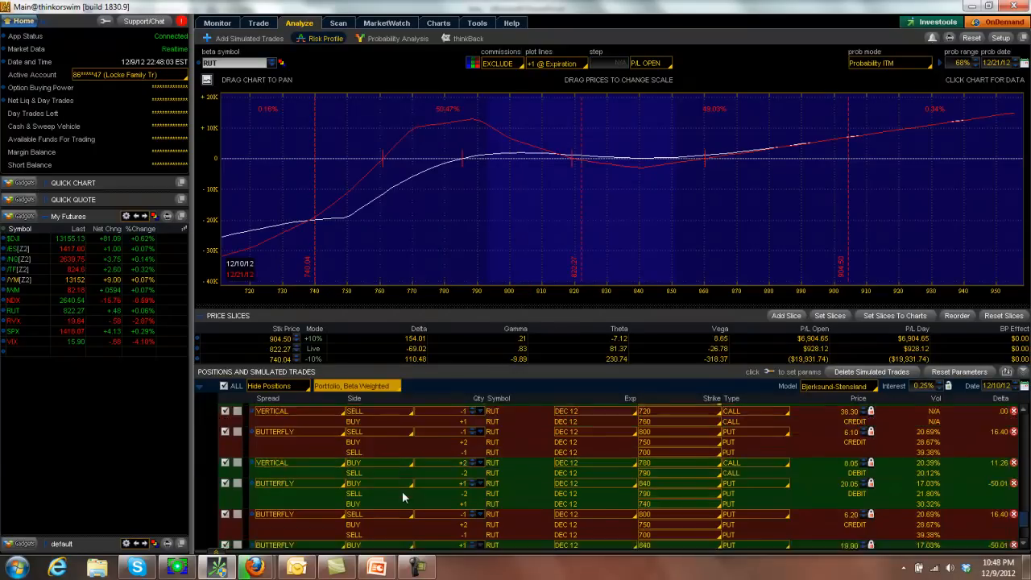
Read the RUT risk-profile profit/loss at several prices, then view the $RUT daily chart.
{"action": "scroll", "scroll_direction": "down", "scroll_amount": 3}
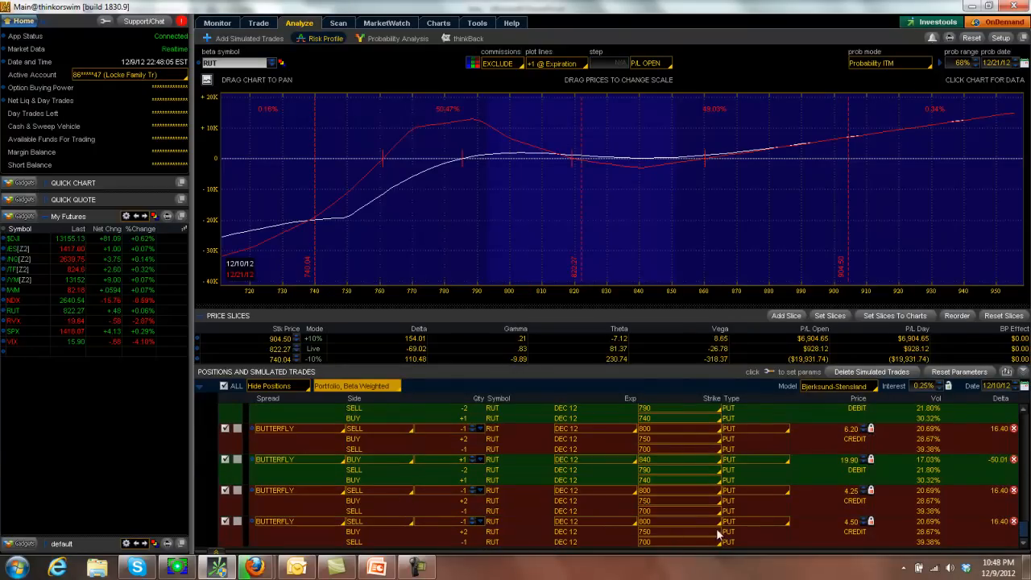
{"action": "mouse_move", "coordinate": [586, 169]}
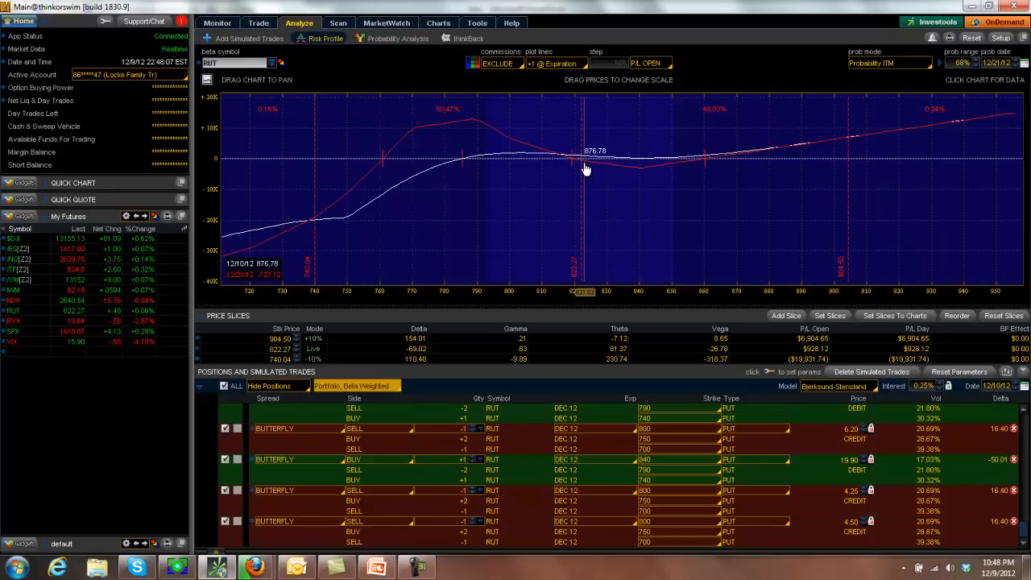
{"action": "left_click_drag", "start_coordinate": [584, 161], "coordinate": [582, 161]}
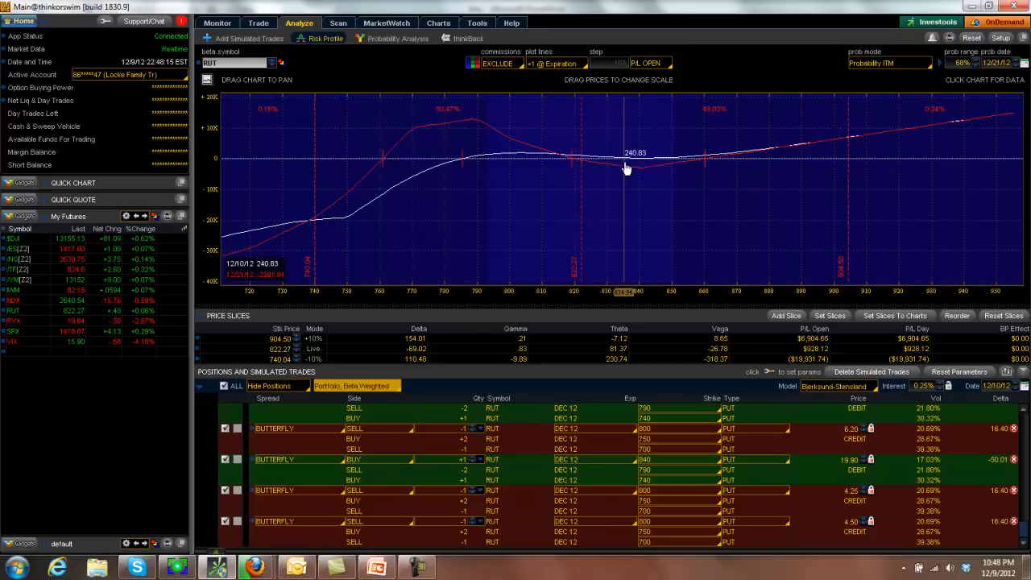
{"action": "mouse_move", "coordinate": [619, 171]}
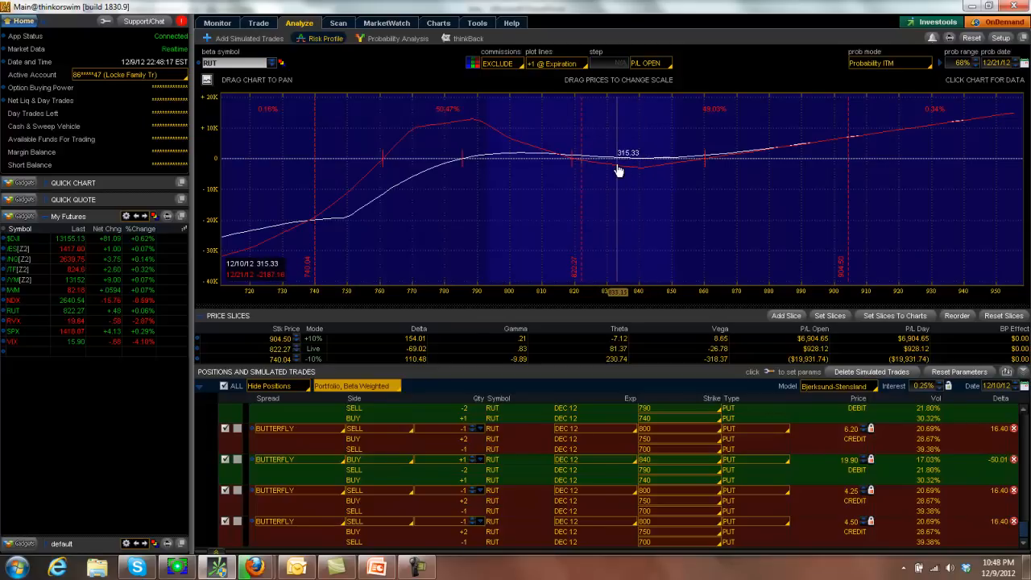
{"action": "mouse_move", "coordinate": [498, 174]}
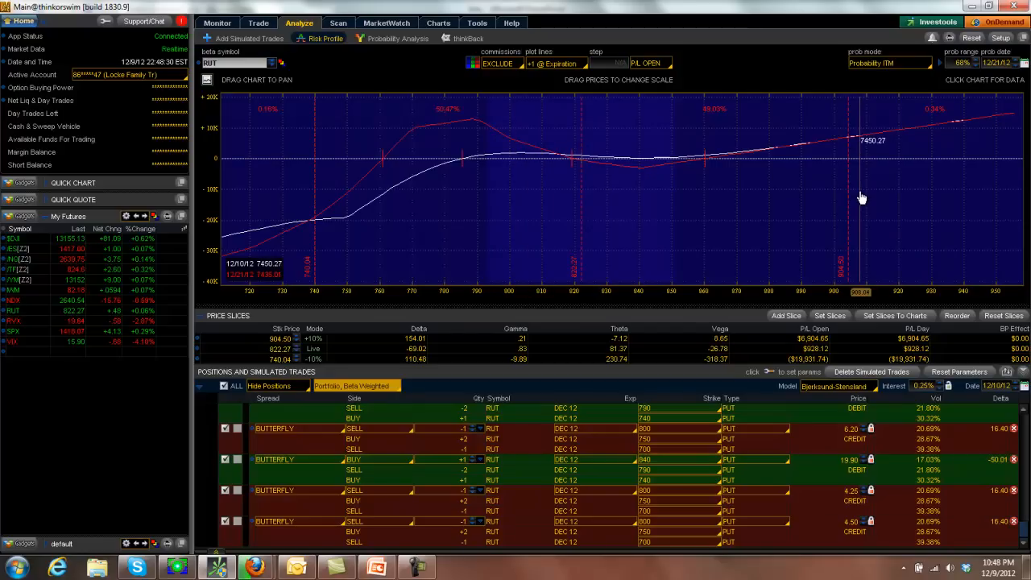
{"action": "mouse_move", "coordinate": [629, 199]}
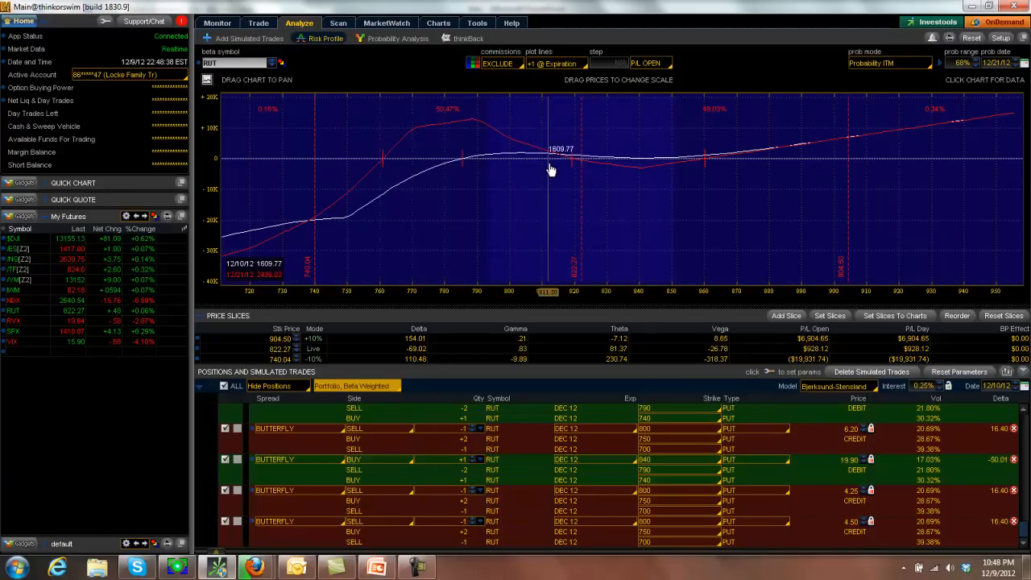
{"action": "mouse_move", "coordinate": [672, 207]}
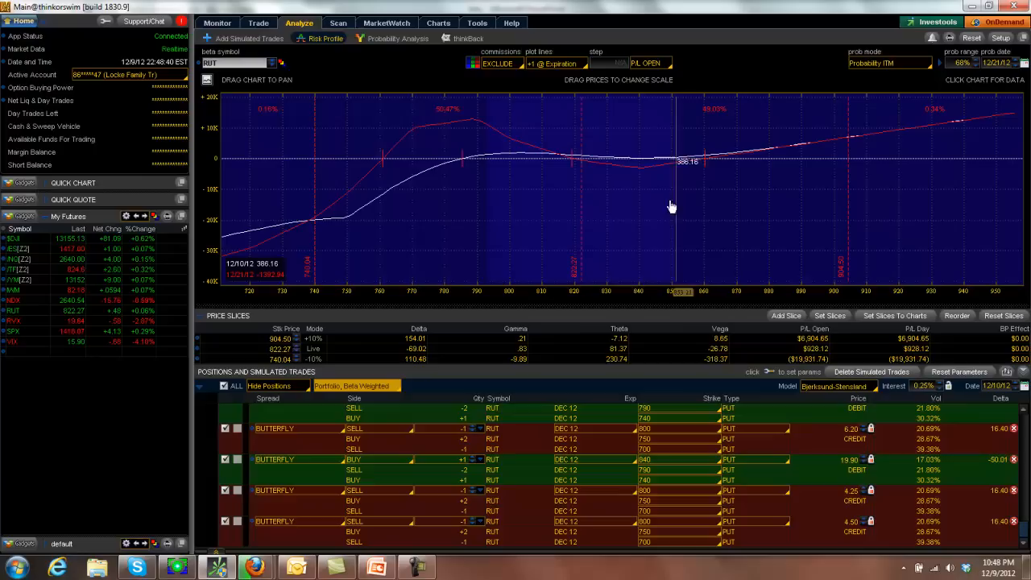
{"action": "mouse_move", "coordinate": [459, 184]}
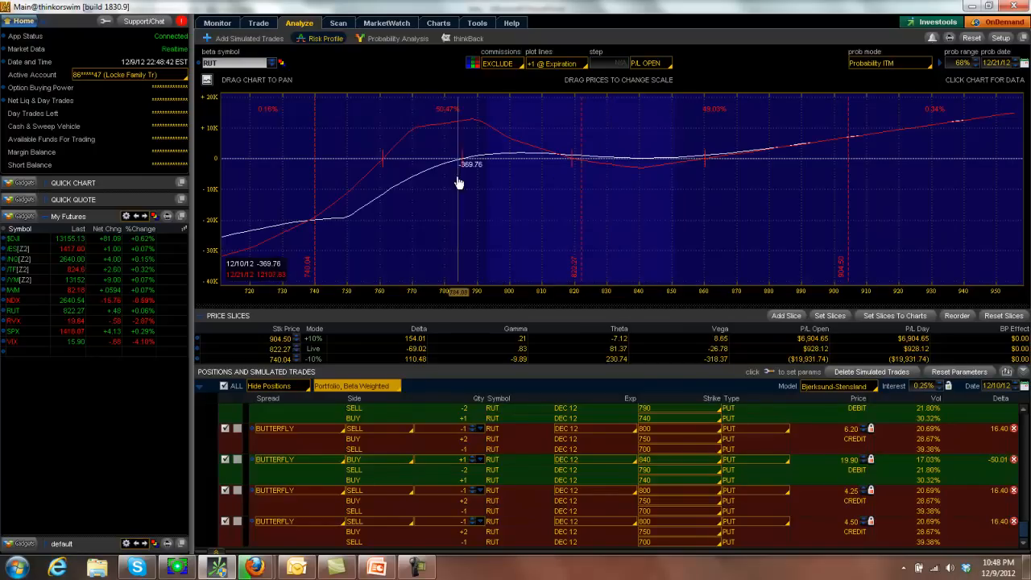
{"action": "mouse_move", "coordinate": [433, 216]}
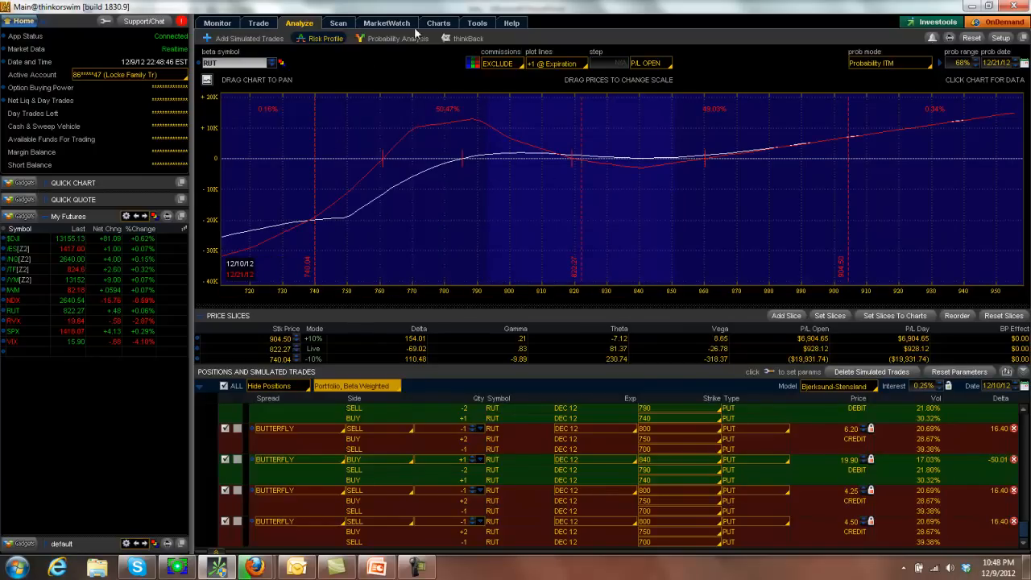
{"action": "left_click", "coordinate": [438, 22]}
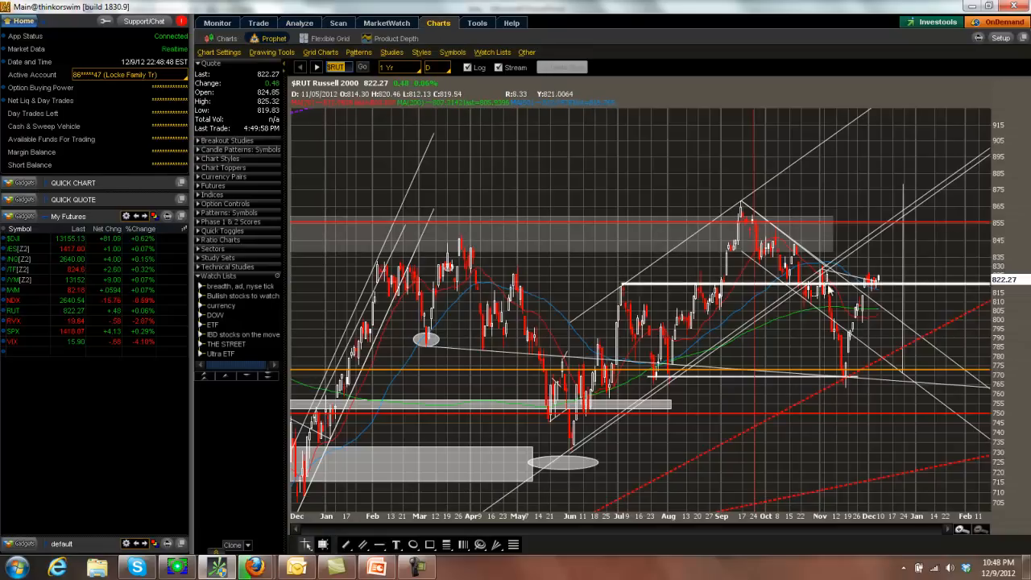
{"action": "mouse_move", "coordinate": [891, 200]}
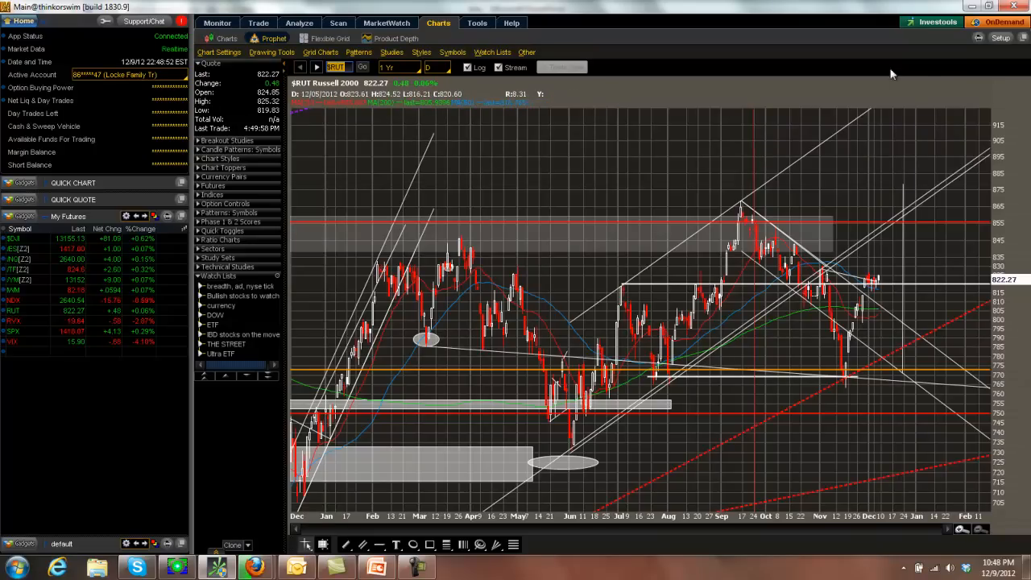
Return to the Analyze Risk Profile showing the RUT 10-lot butterflies.
{"action": "left_click", "coordinate": [299, 22]}
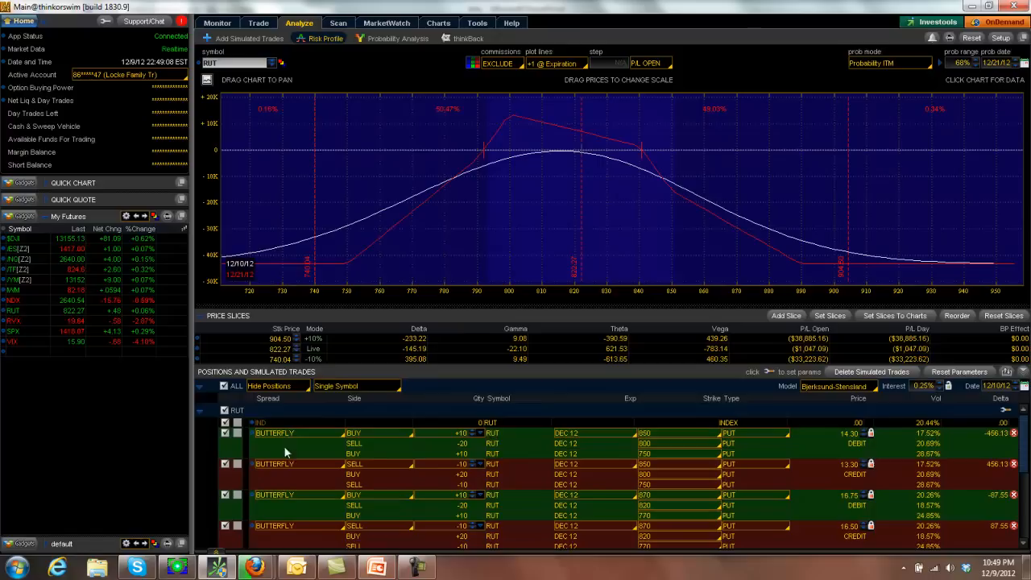
{"action": "mouse_move", "coordinate": [492, 326]}
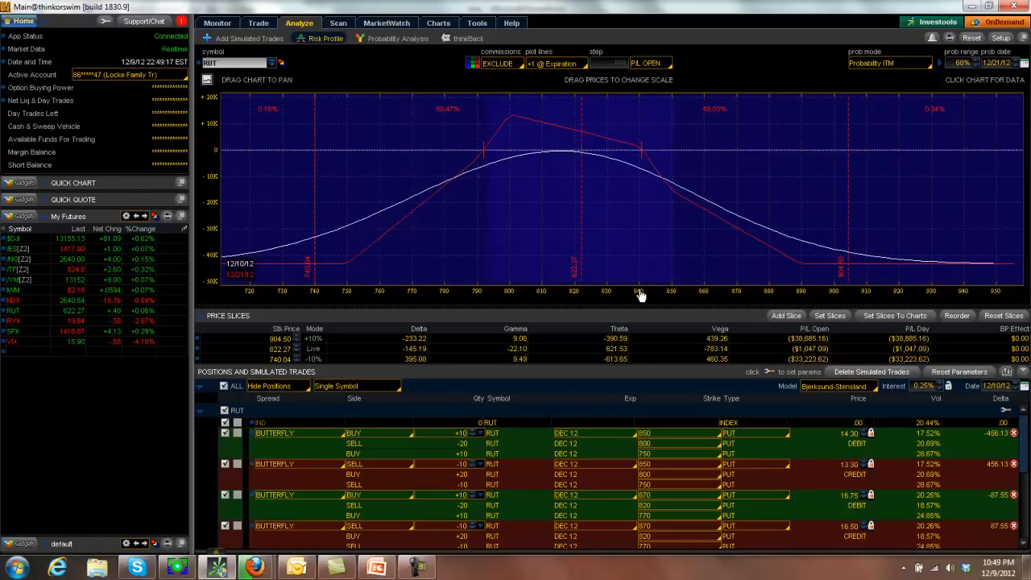
{"action": "mouse_move", "coordinate": [626, 259]}
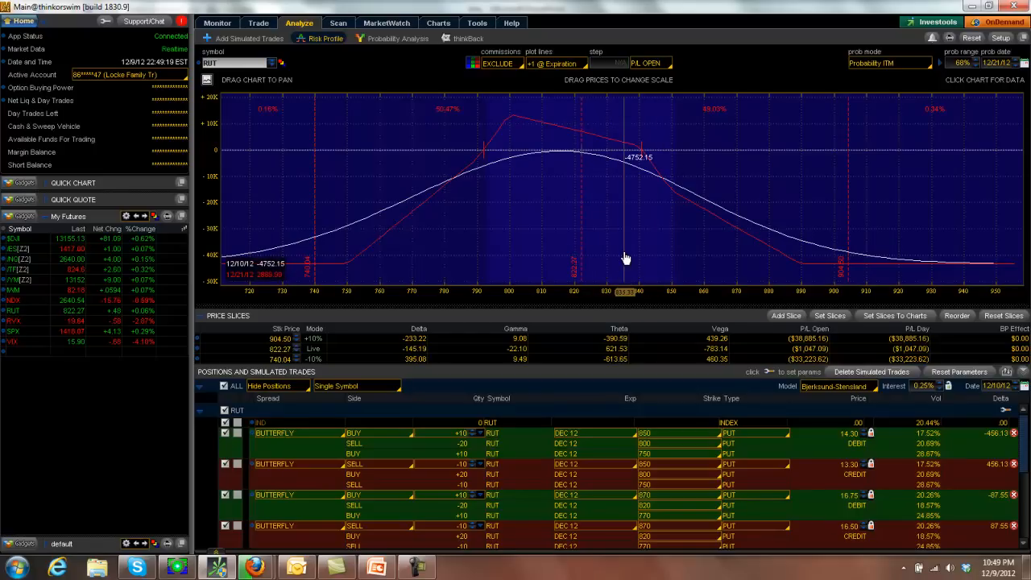
{"action": "mouse_move", "coordinate": [637, 153]}
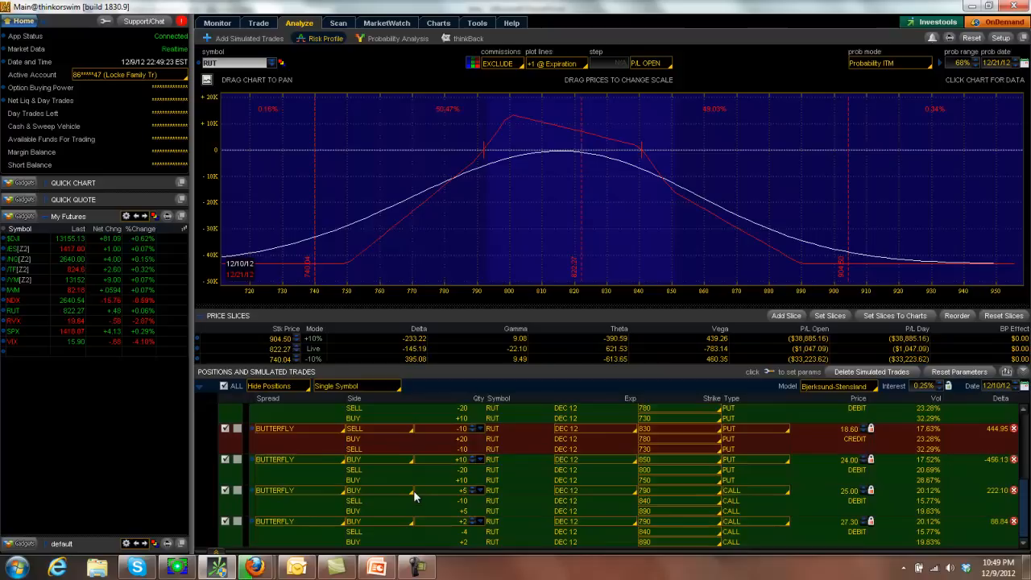
{"action": "mouse_move", "coordinate": [471, 542]}
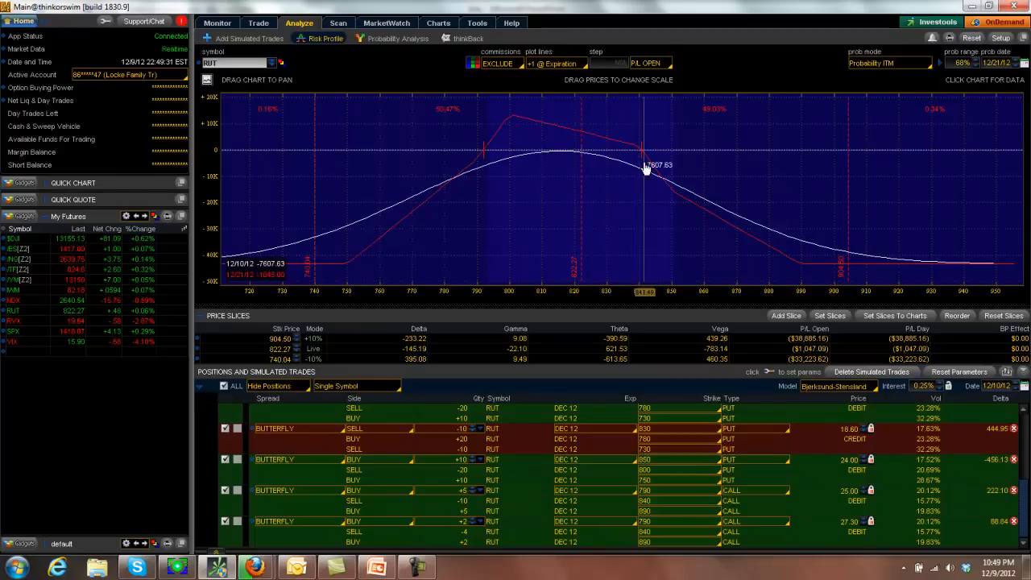
{"action": "mouse_move", "coordinate": [661, 234]}
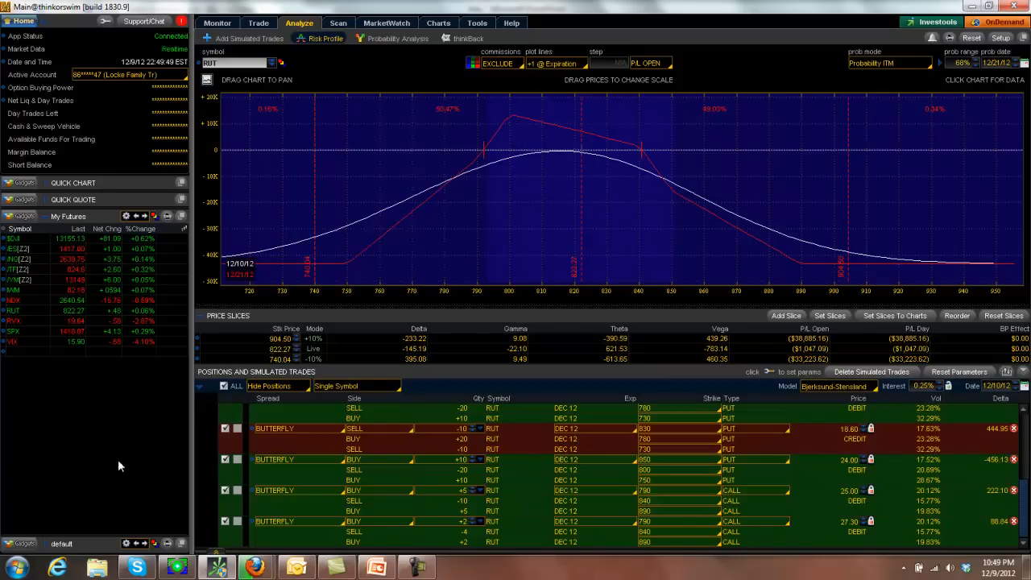
{"action": "mouse_move", "coordinate": [620, 189]}
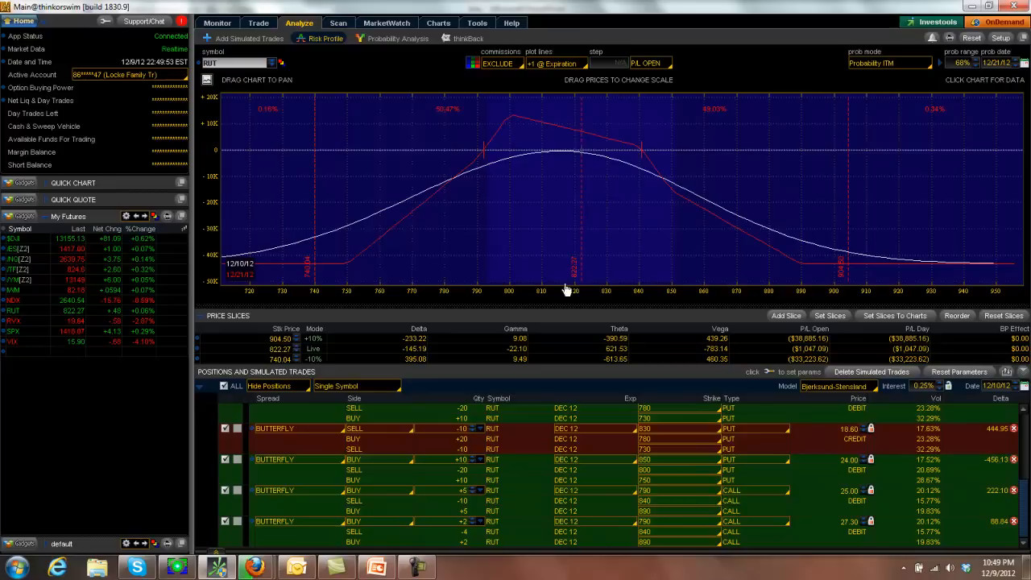
{"action": "mouse_move", "coordinate": [590, 113]}
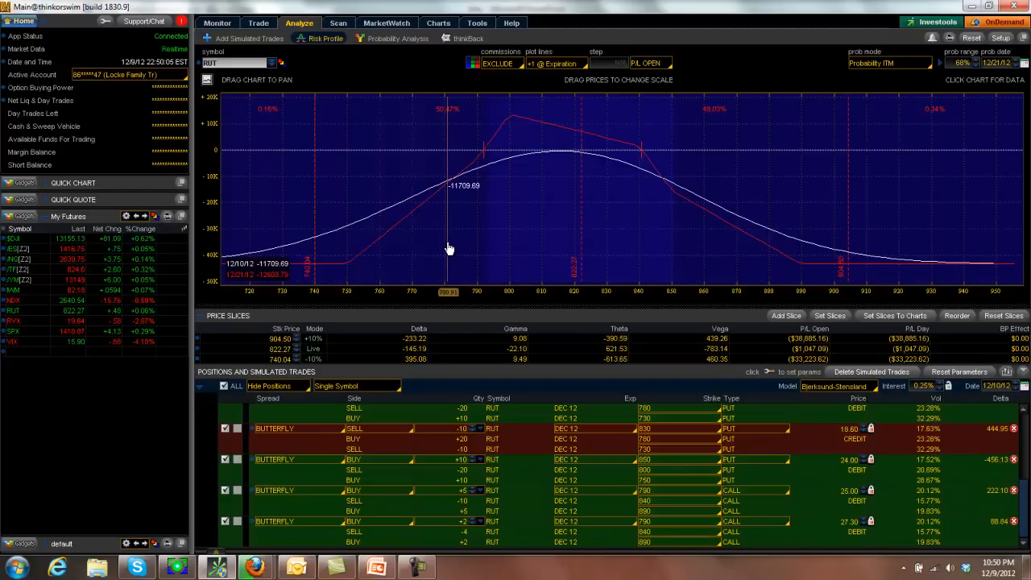
{"action": "left_click", "coordinate": [871, 372]}
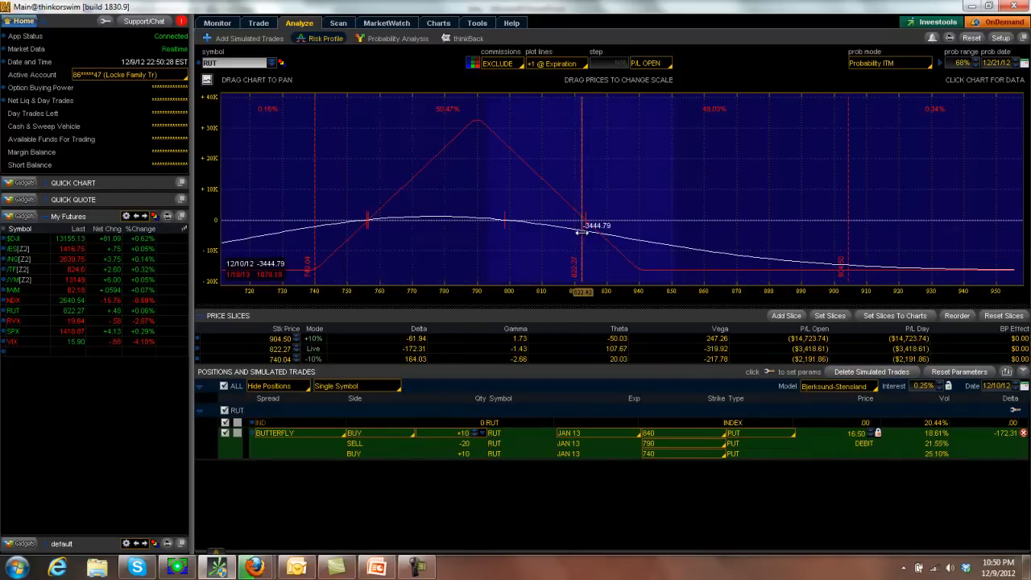
{"action": "mouse_move", "coordinate": [478, 282]}
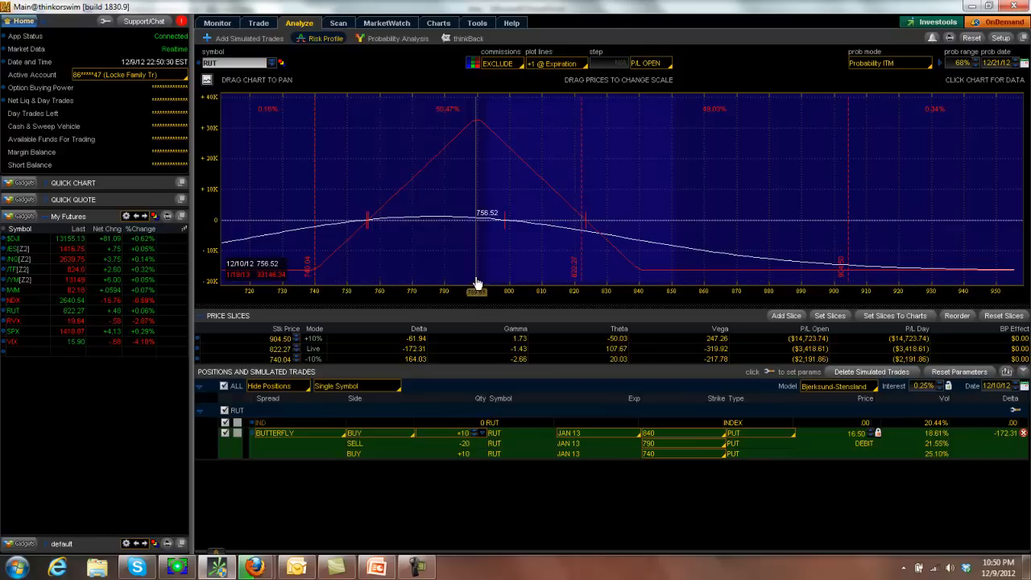
{"action": "mouse_move", "coordinate": [604, 286]}
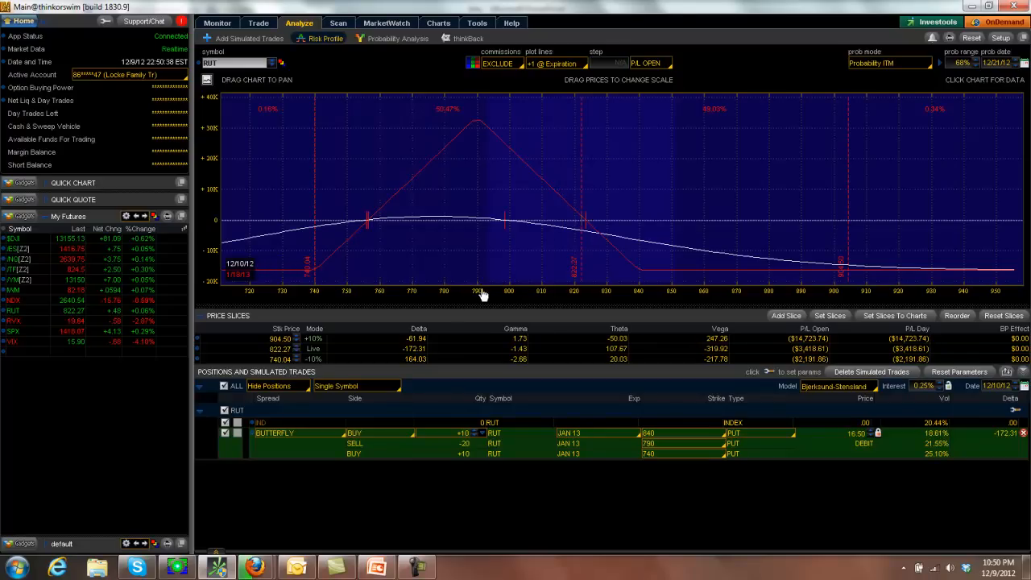
{"action": "mouse_move", "coordinate": [609, 291]}
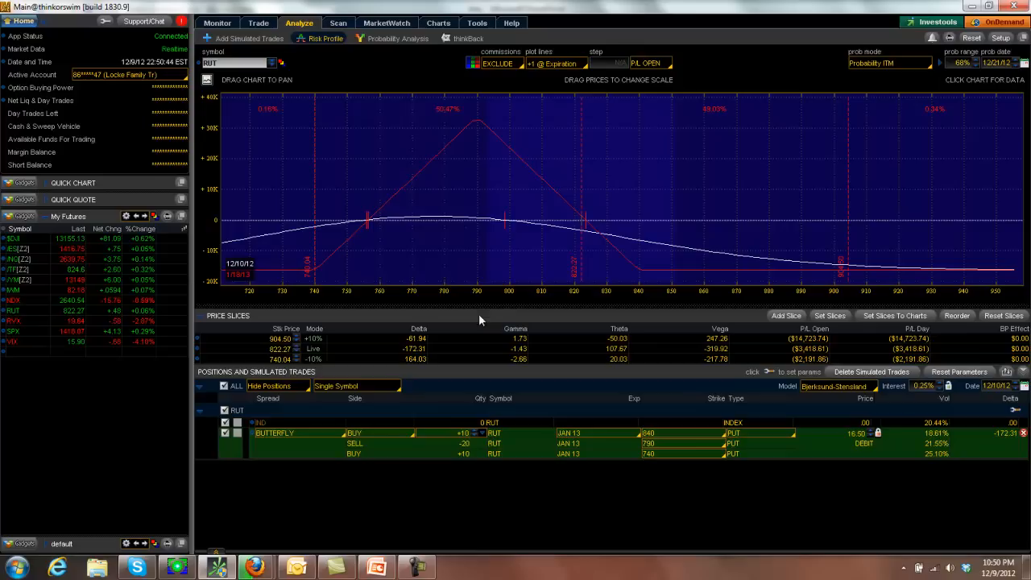
{"action": "mouse_move", "coordinate": [610, 296]}
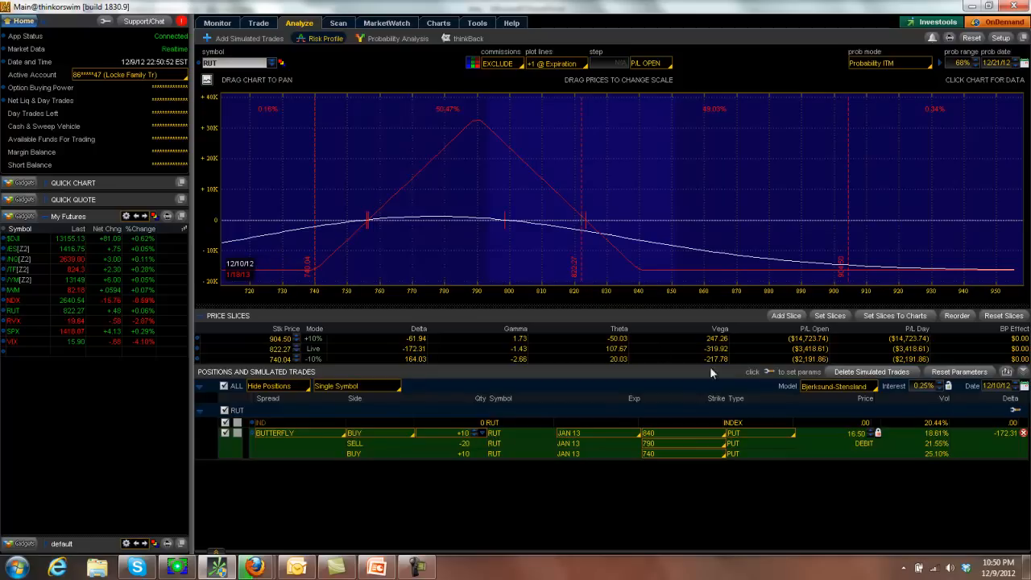
{"action": "mouse_move", "coordinate": [830, 509]}
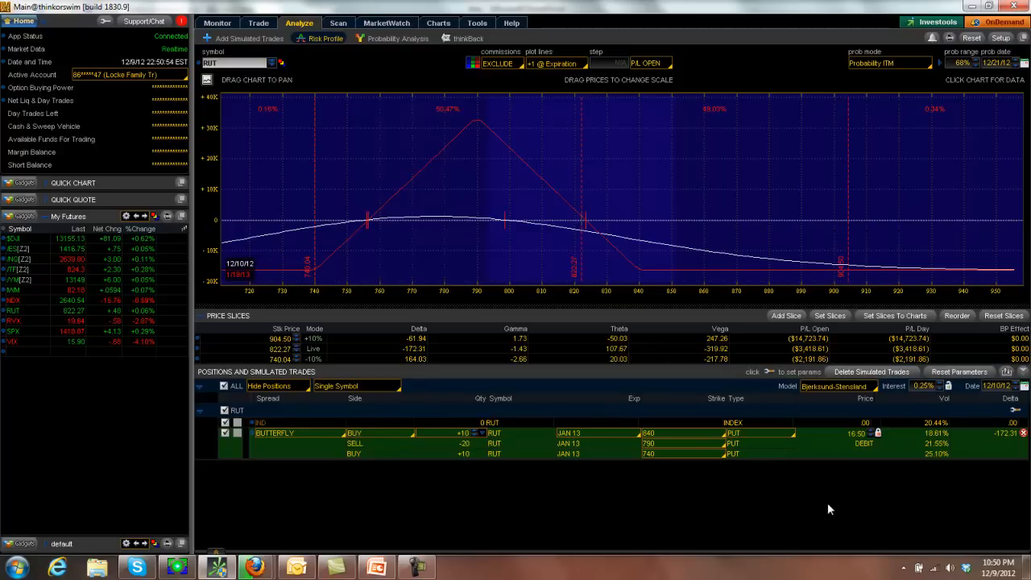
{"action": "mouse_move", "coordinate": [819, 517]}
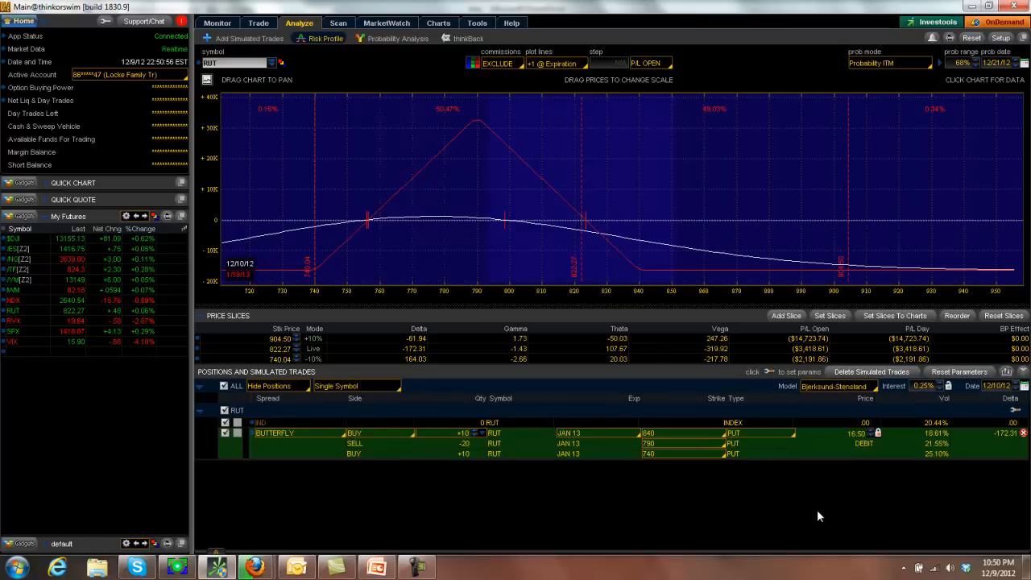